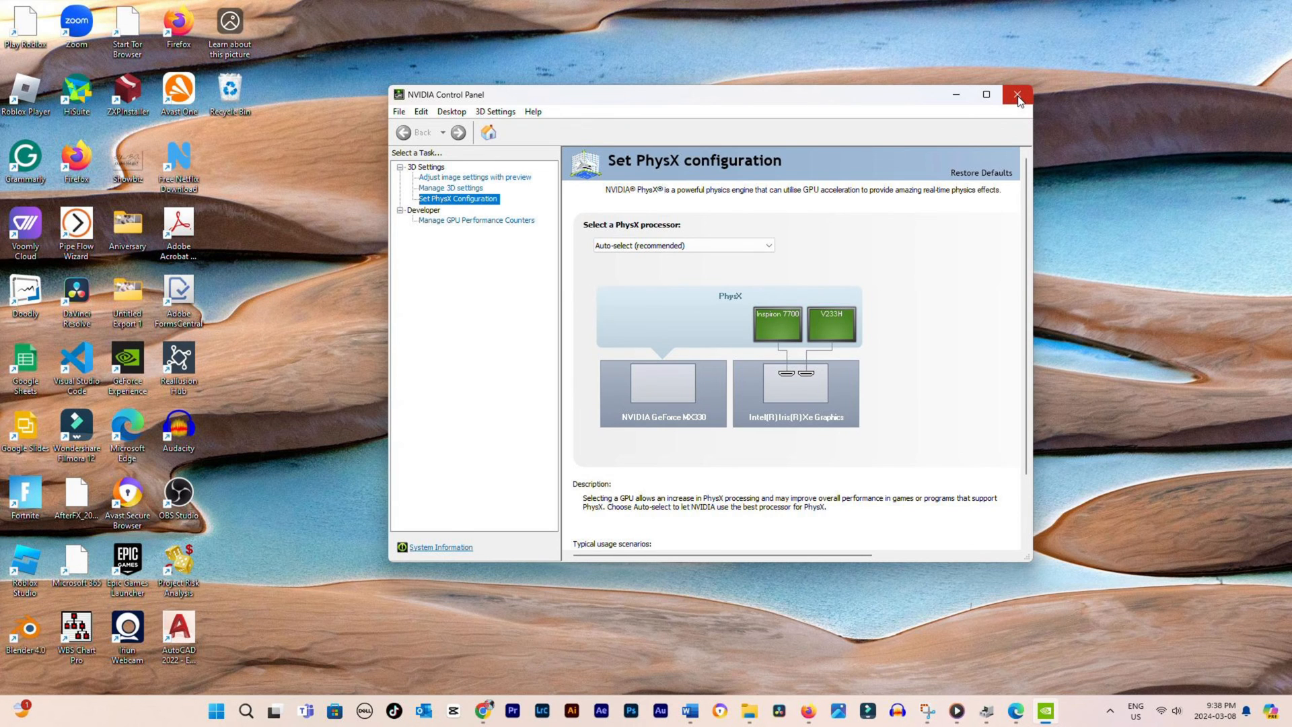
# Close the NVIDIA Control Panel showing the PhysX configuration page
pyautogui.click(1017, 95)
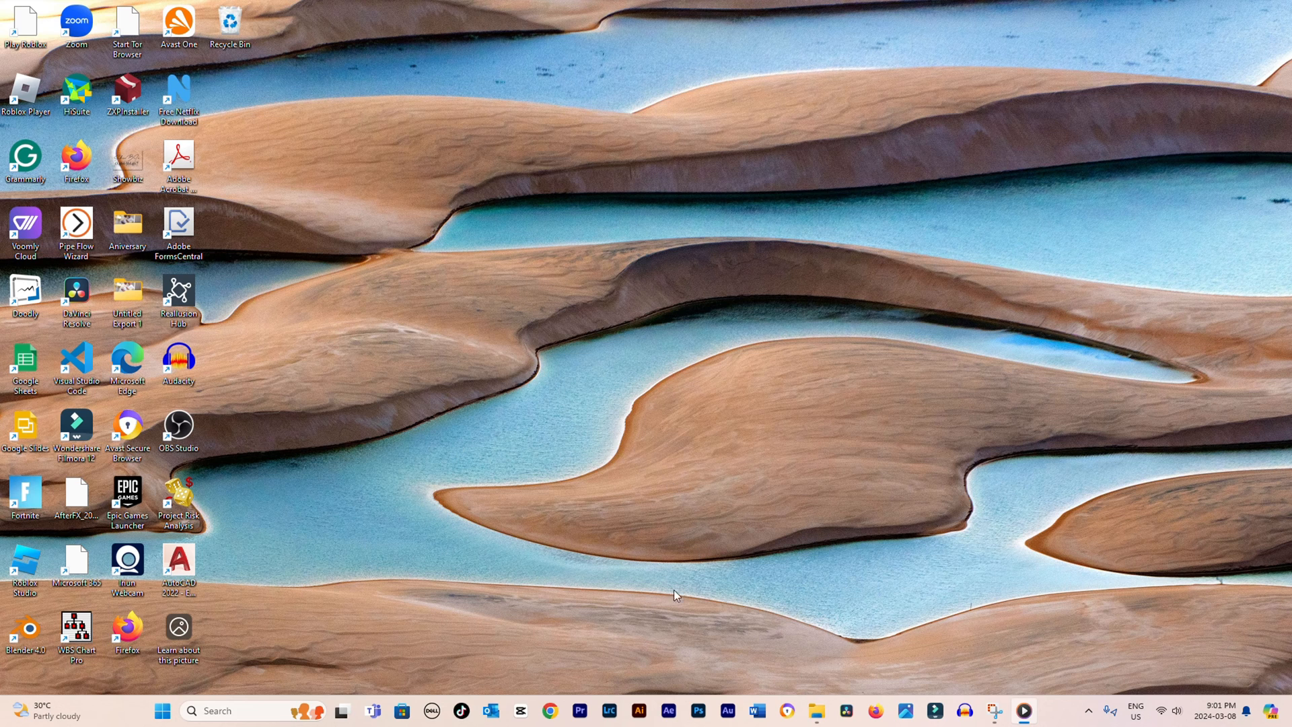
pyautogui.moveTo(625, 623)
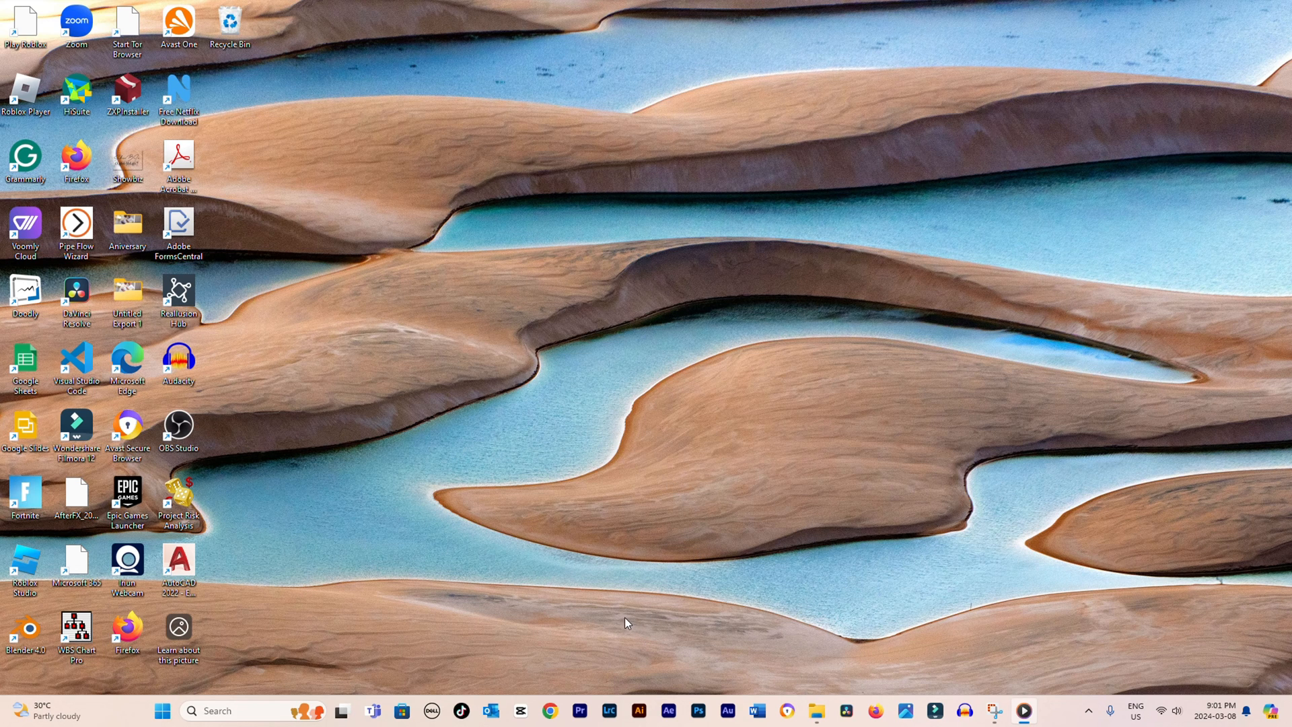
pyautogui.moveTo(688, 425)
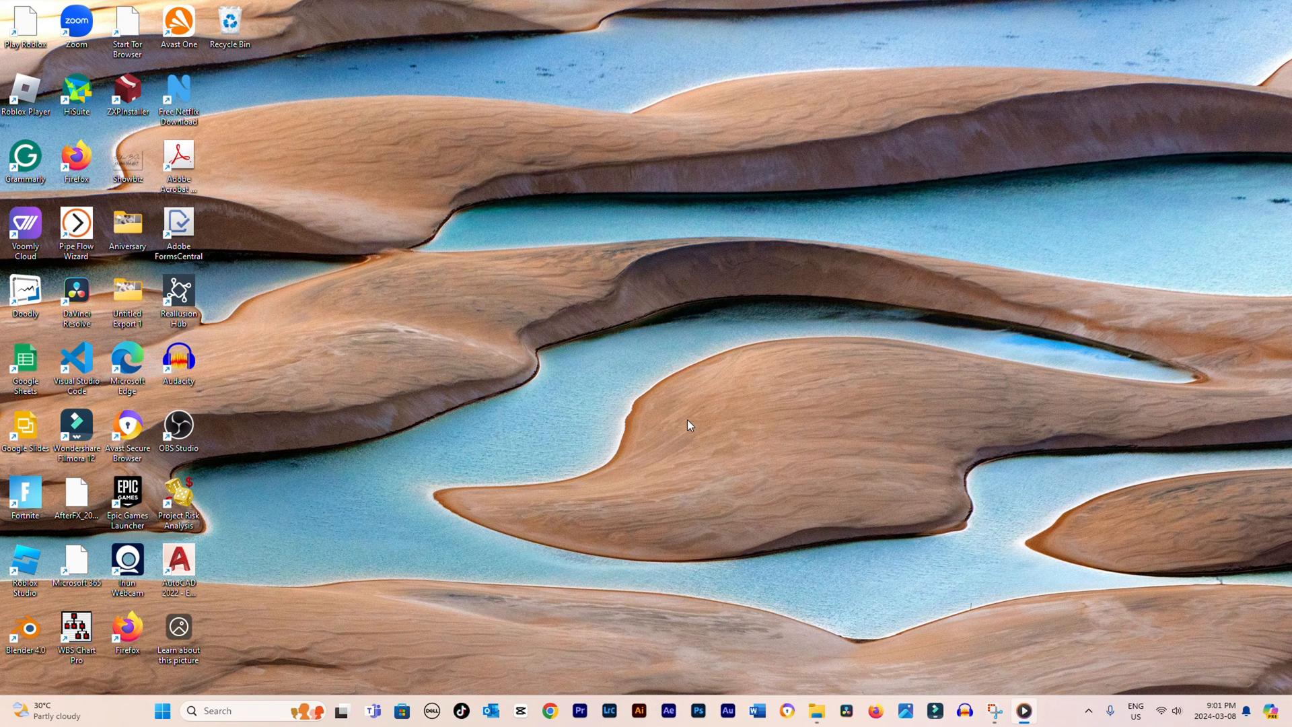
pyautogui.moveTo(878, 354)
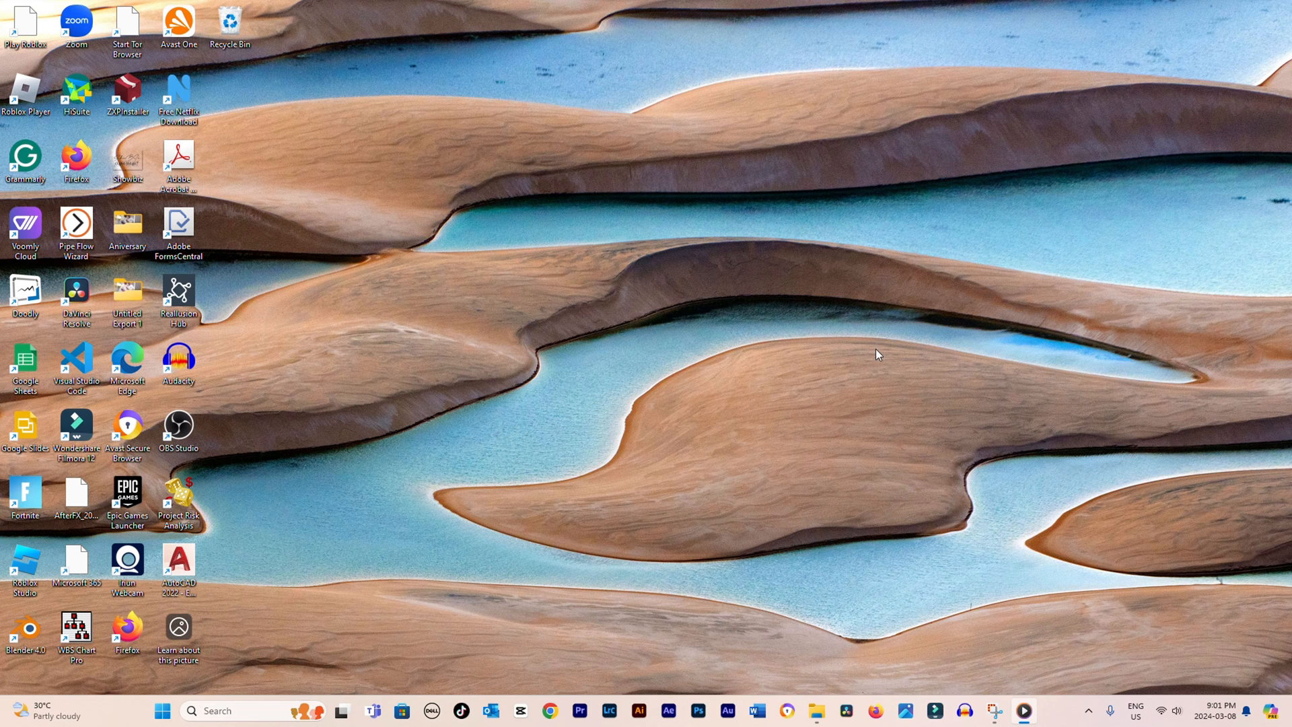
pyautogui.moveTo(1086, 683)
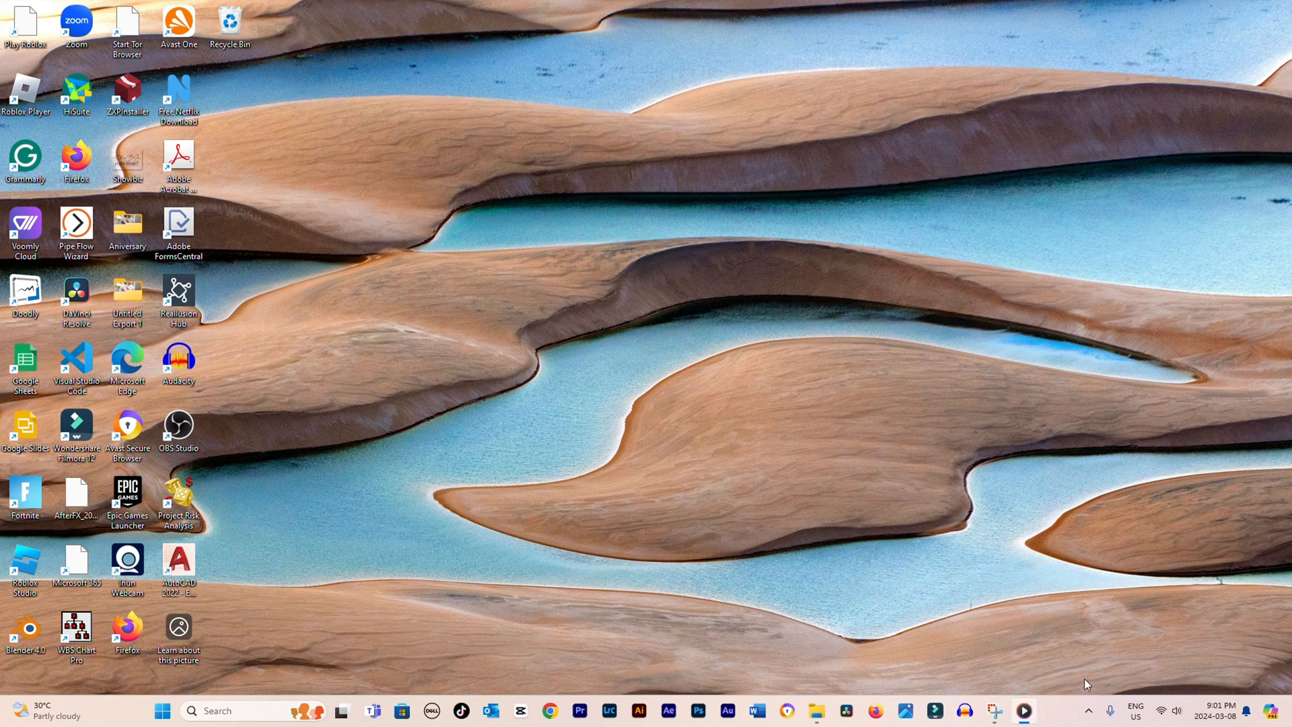
pyautogui.moveTo(319, 660)
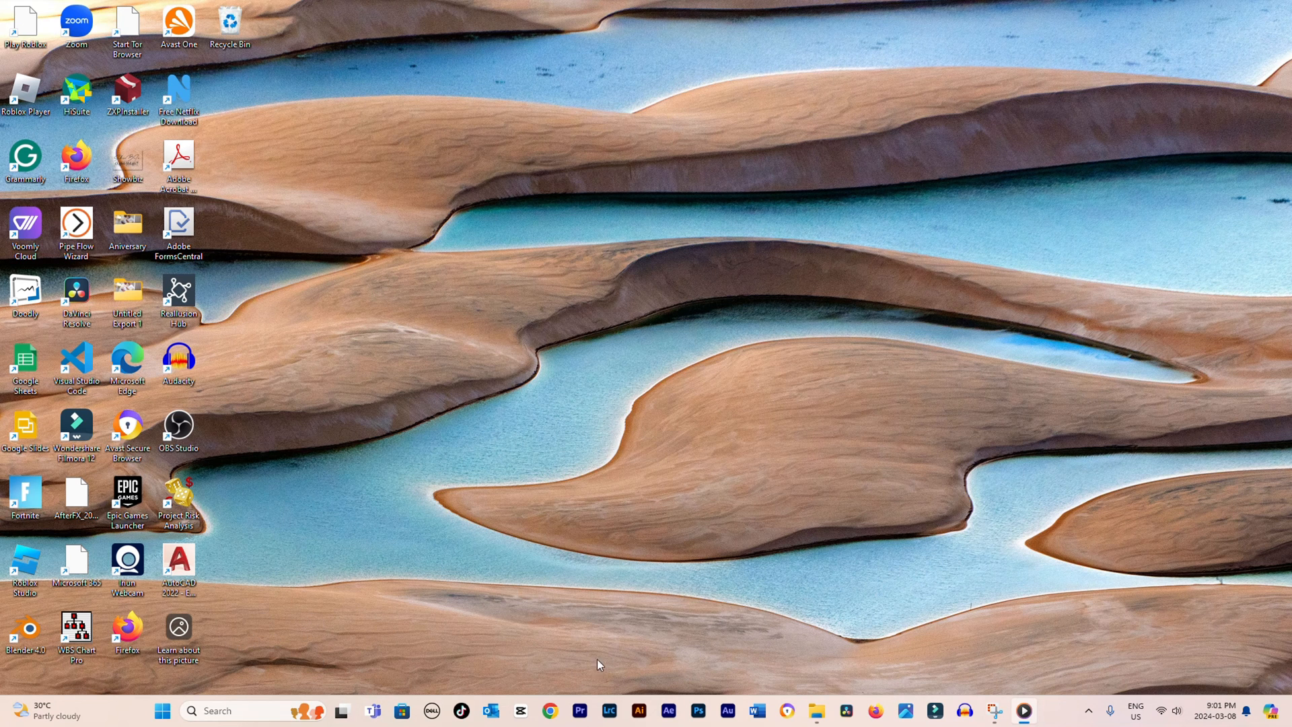
pyautogui.moveTo(552, 319)
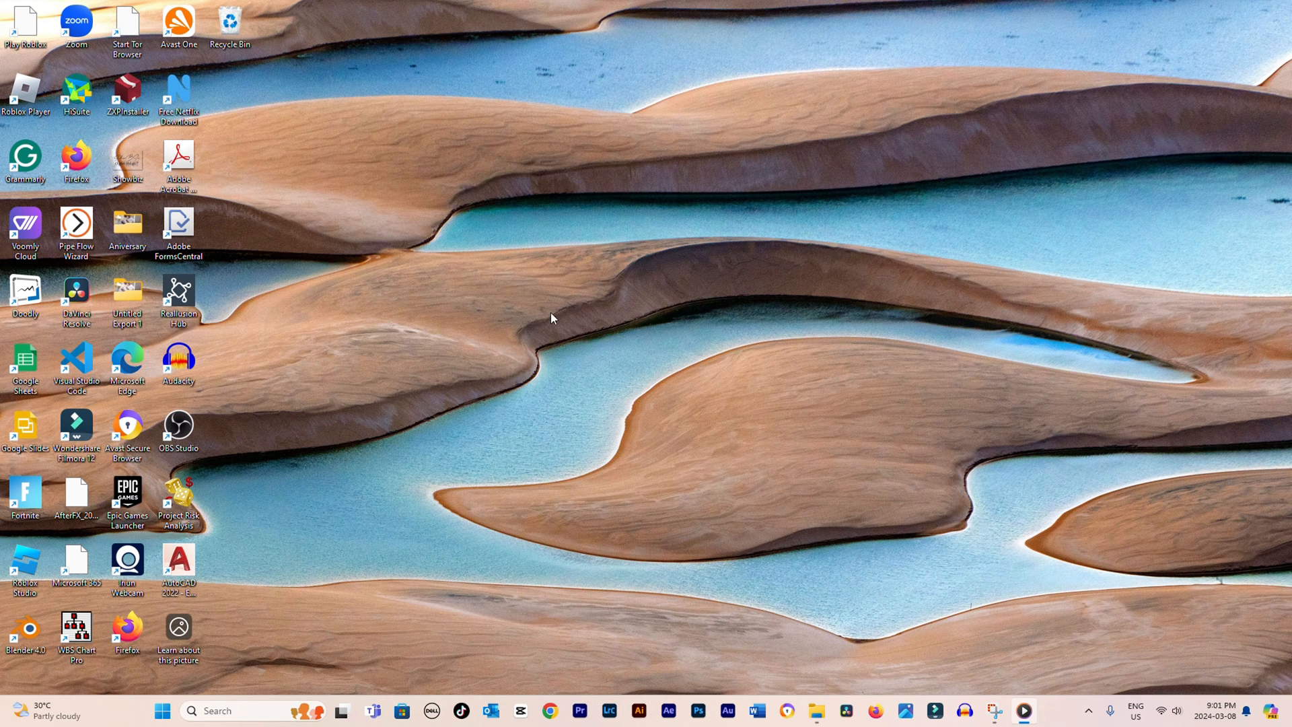
pyautogui.moveTo(267, 604)
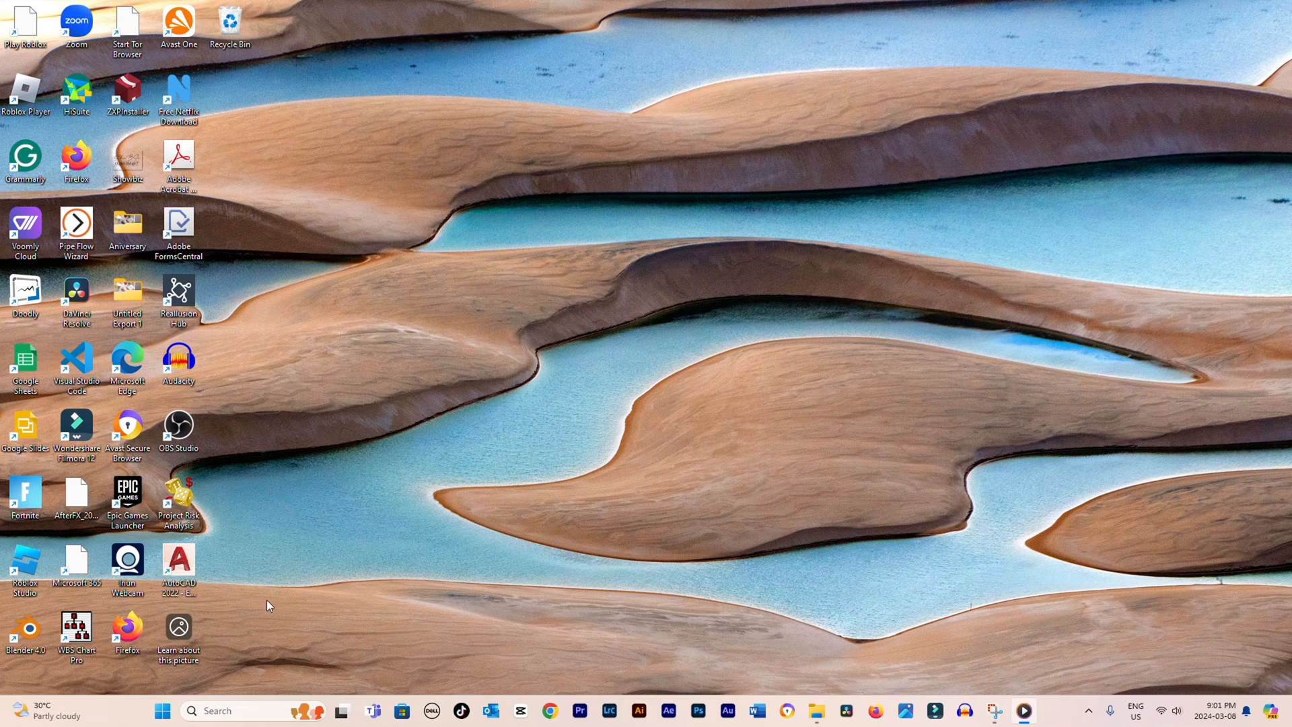
# Open Device Manager and expand Display adapters to show Intel Iris Xe and NVIDIA GeForce MX330
pyautogui.write('dwayne johnson')
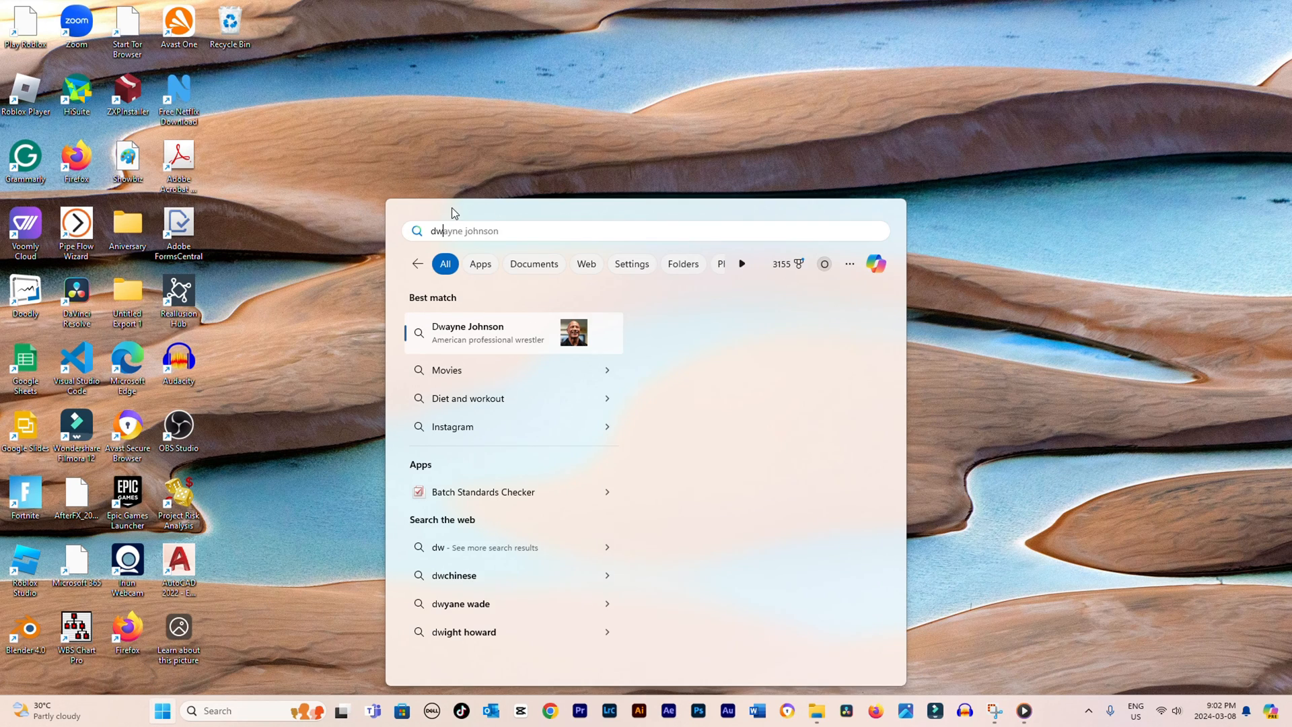
pyautogui.write('device Manager')
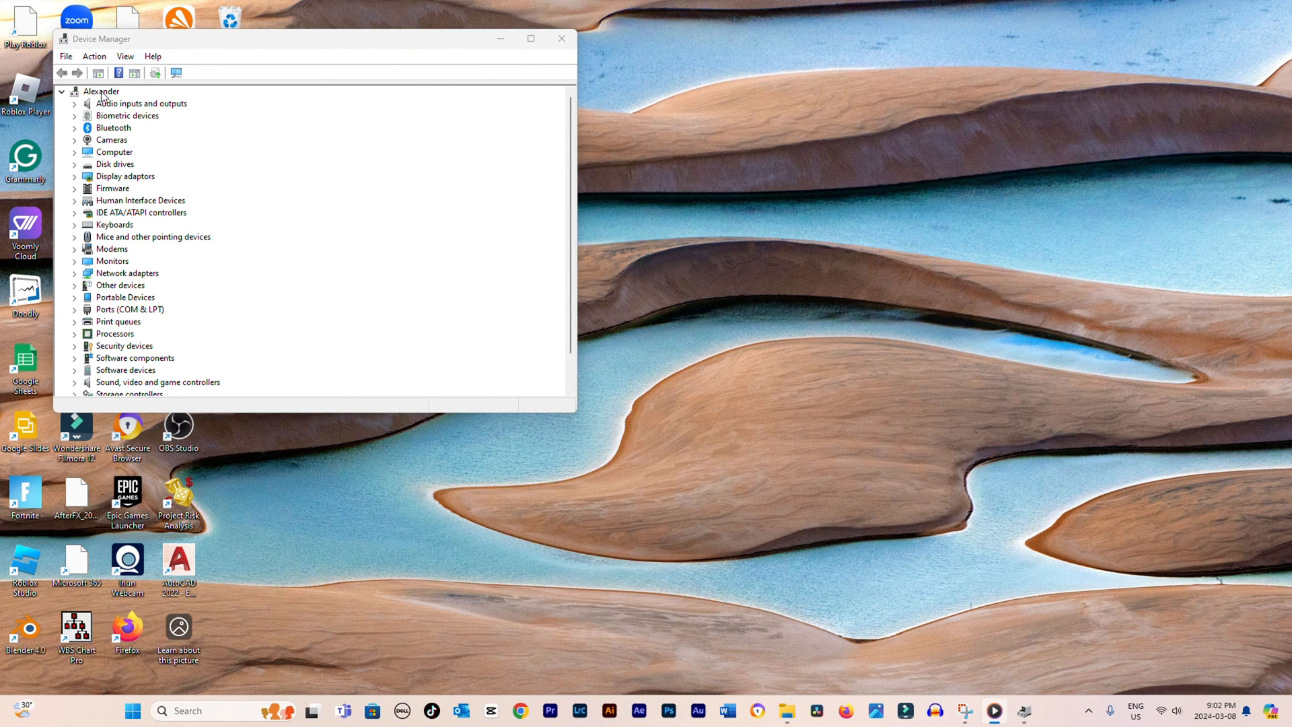
pyautogui.click(75, 176)
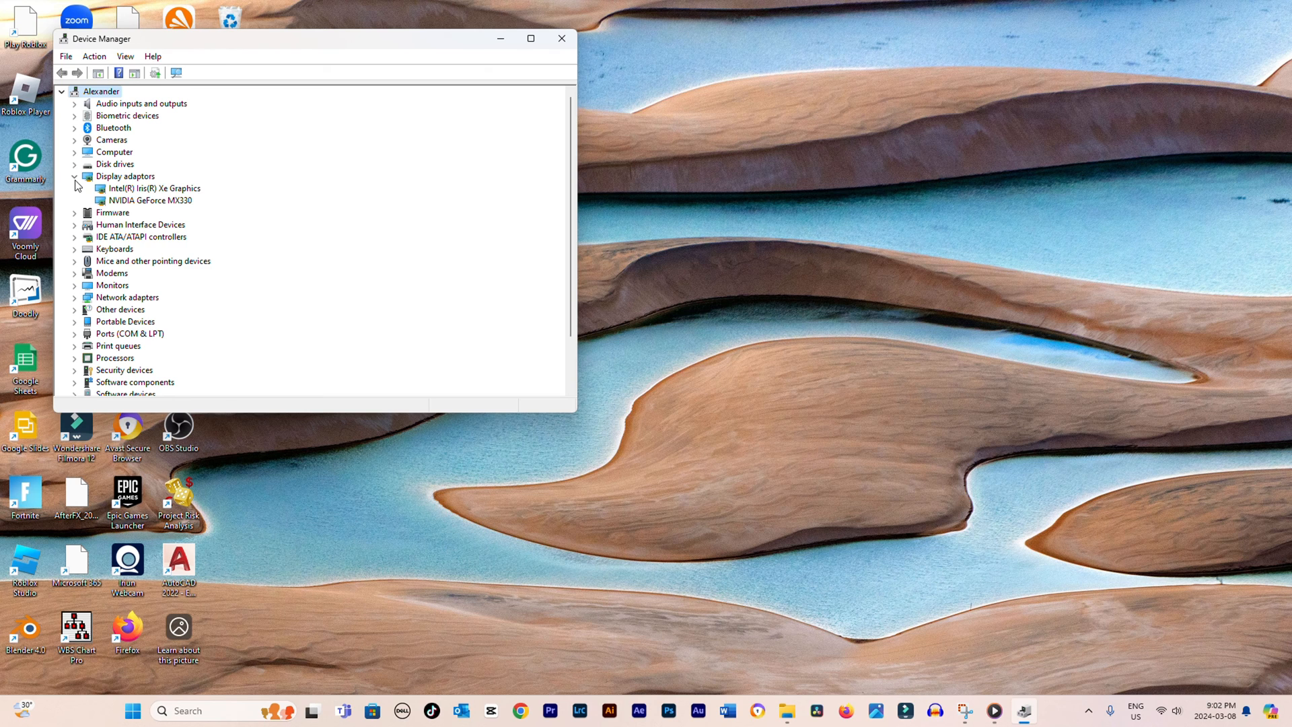
pyautogui.click(151, 200)
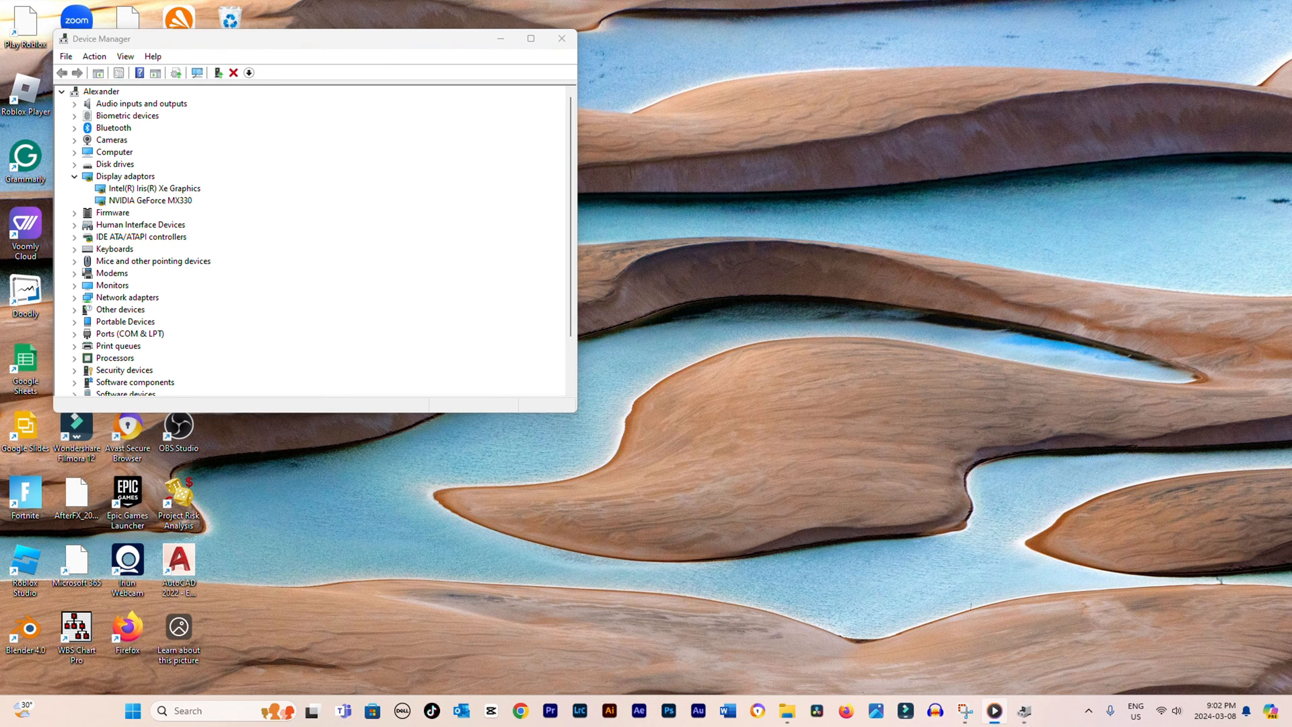
pyautogui.moveTo(159, 208)
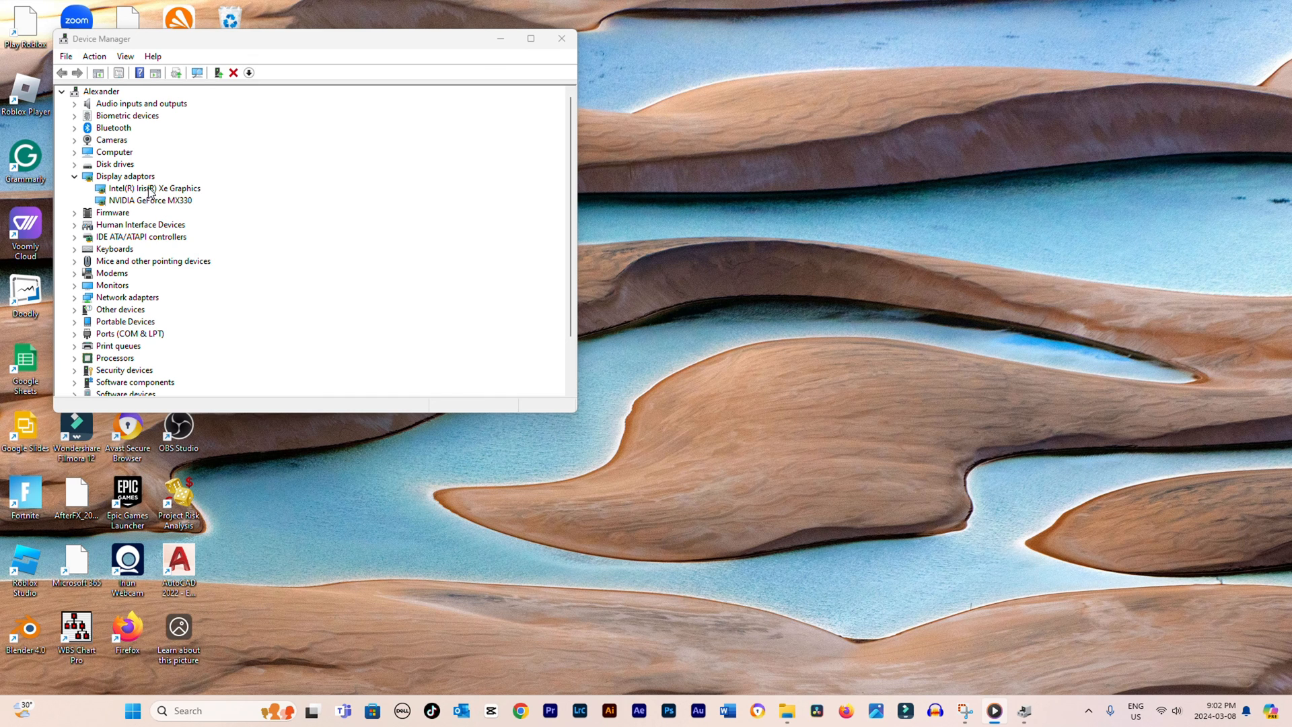
pyautogui.moveTo(111, 273)
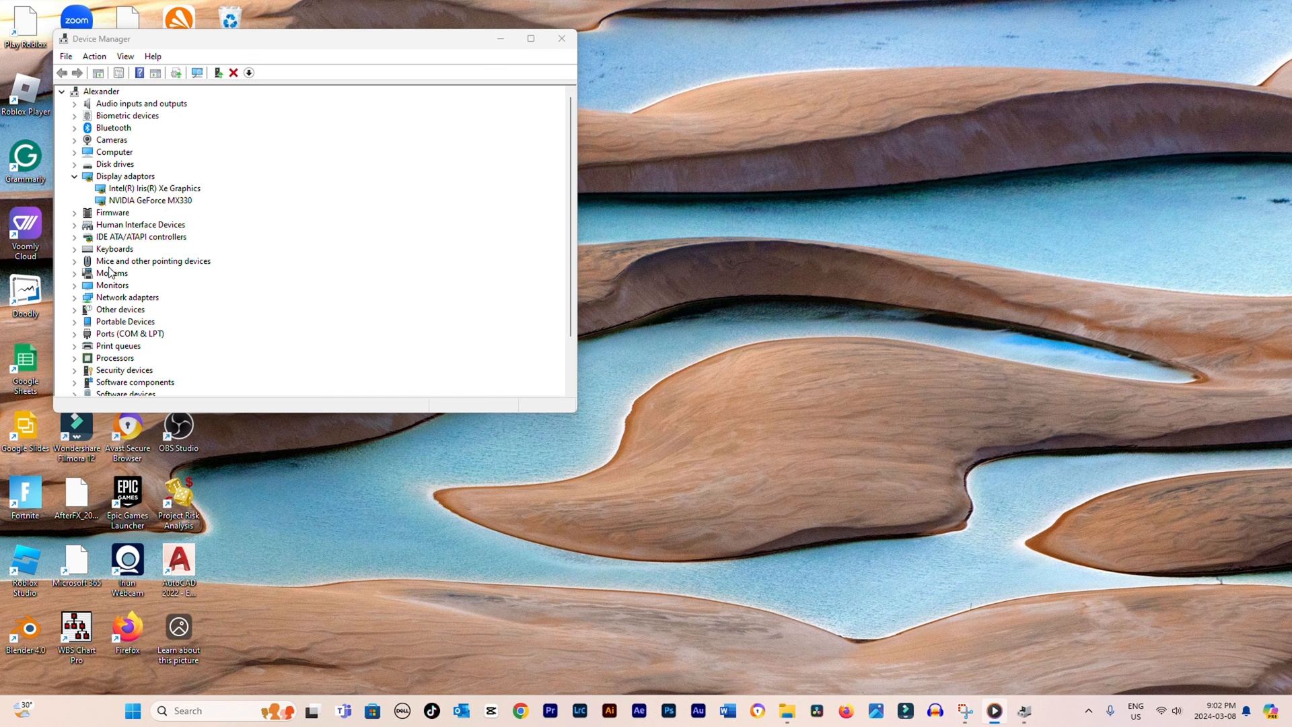
pyautogui.moveTo(121, 265)
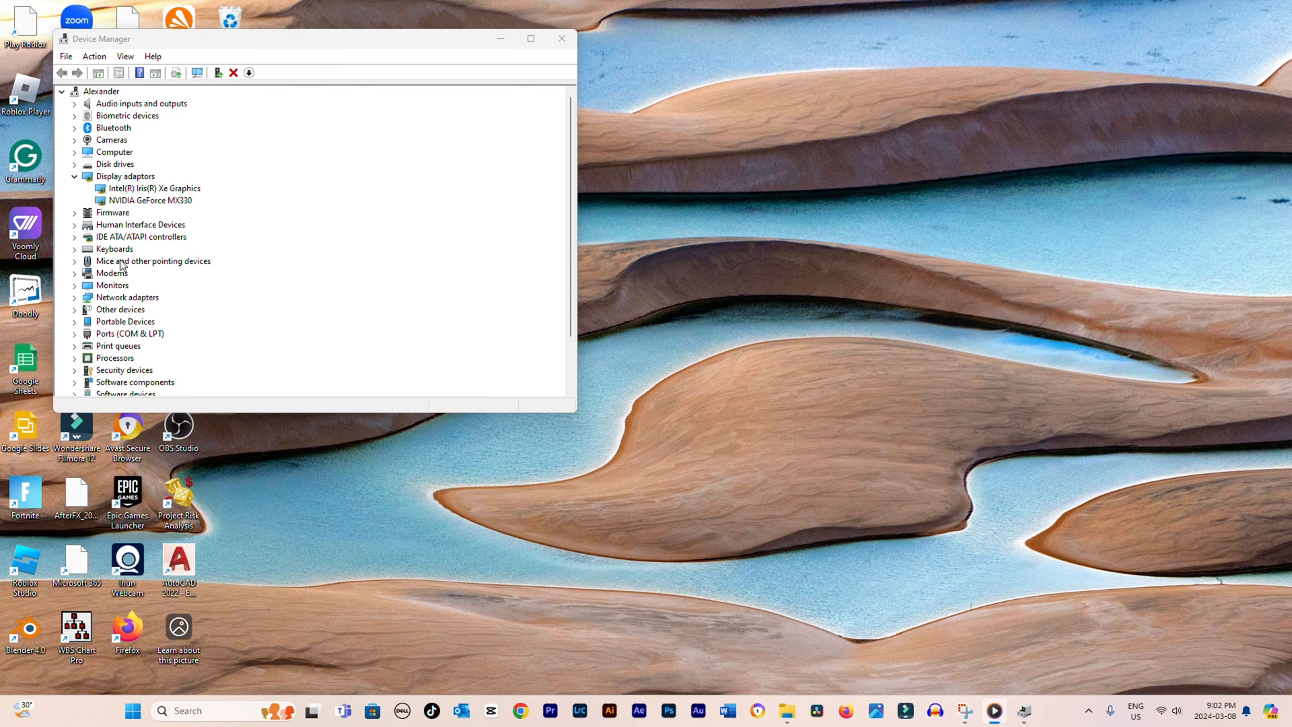
pyautogui.moveTo(371, 257)
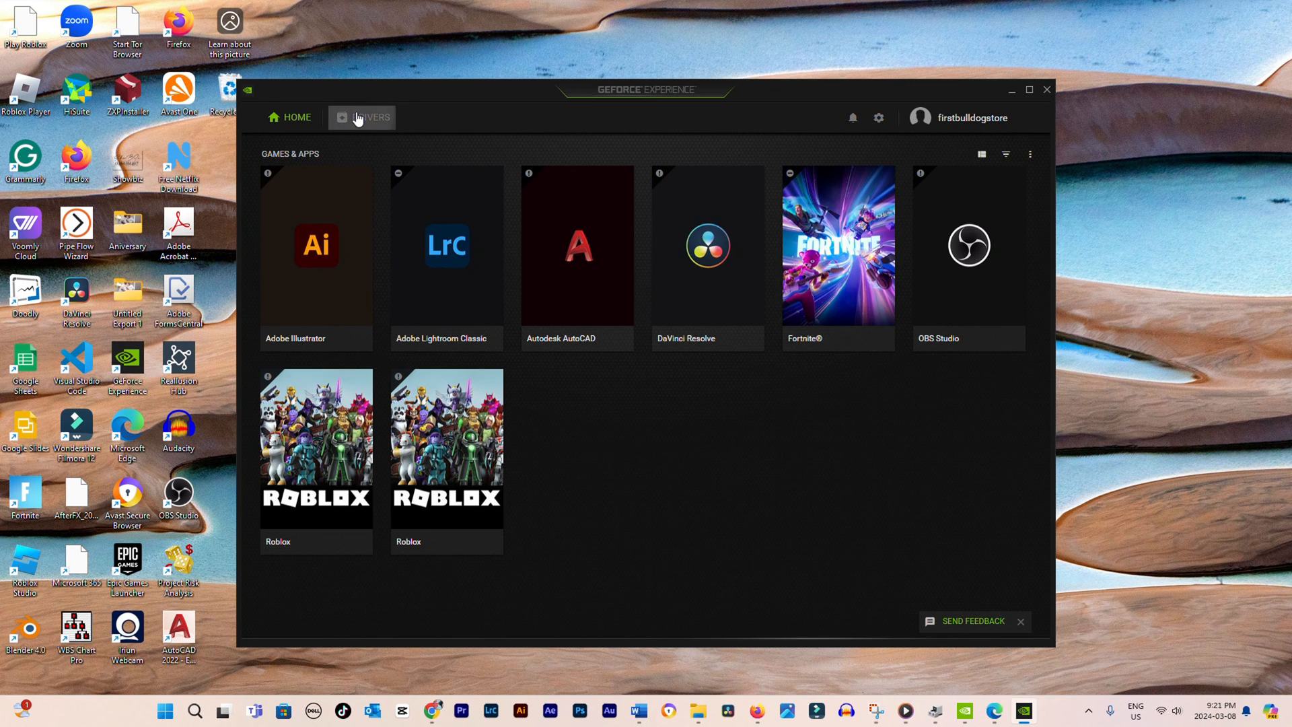
# Download Game Ready Driver 551.76 from GeForce Experience's Drivers page, then search for Services
pyautogui.click(368, 117)
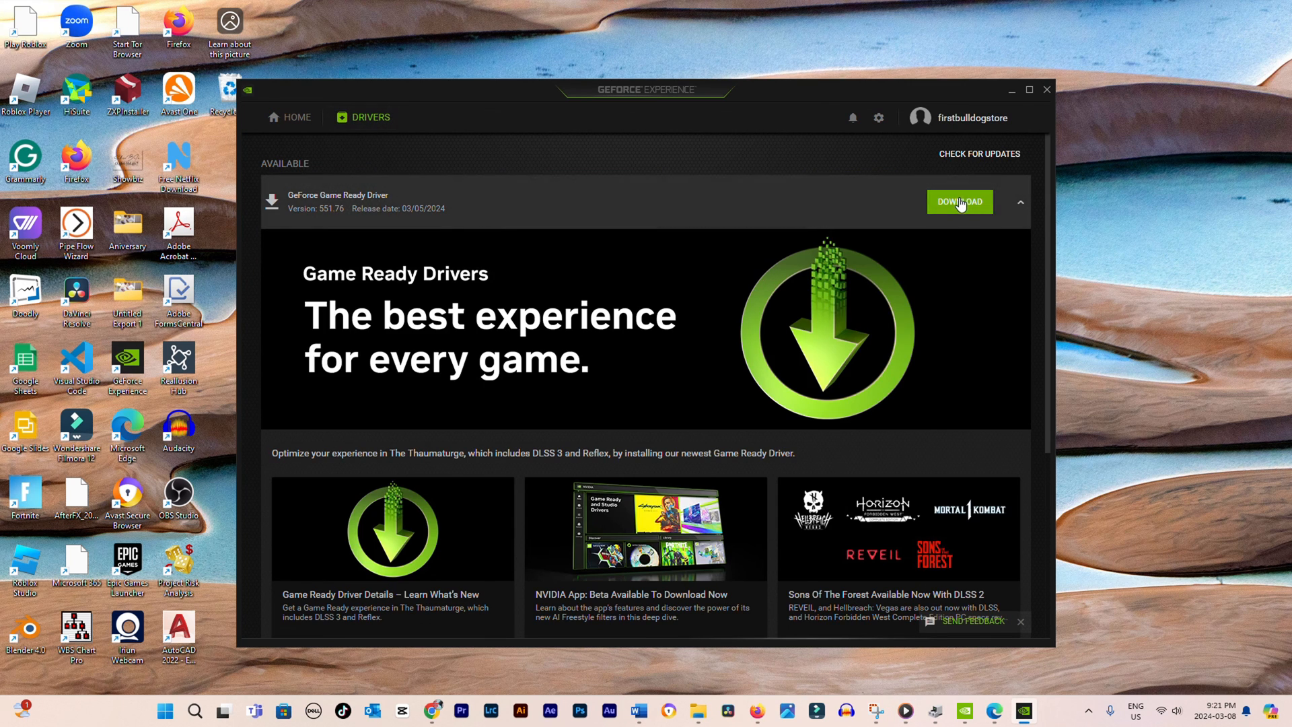
pyautogui.click(959, 201)
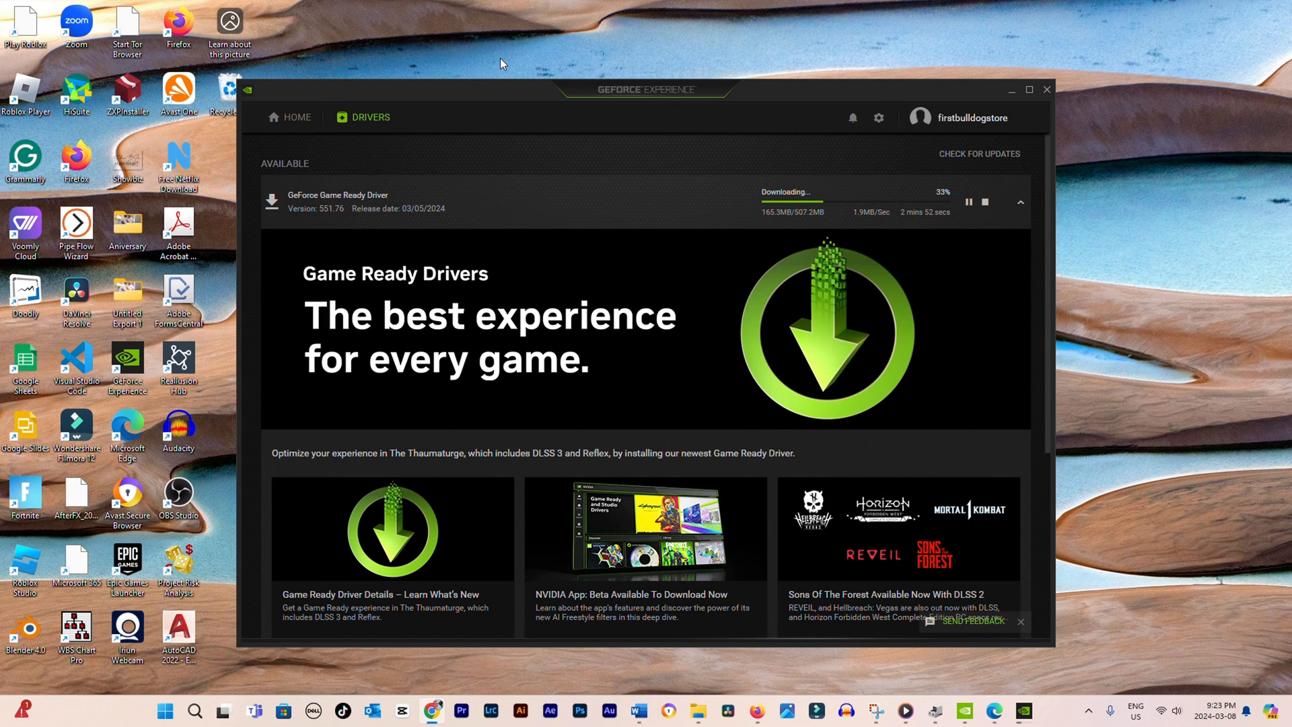
pyautogui.write('servic')
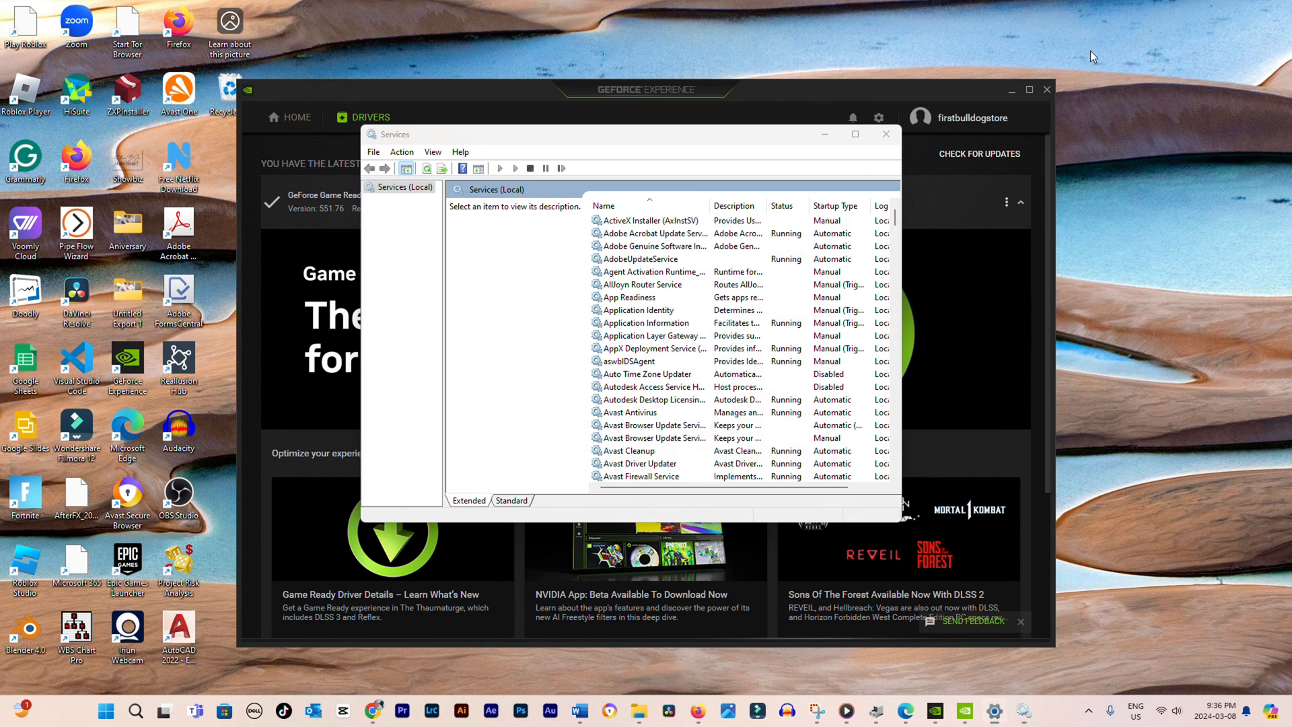
# Select the stopped NVIDIA FrameView SDK service and bring up its Start and Properties actions
pyautogui.click(654, 360)
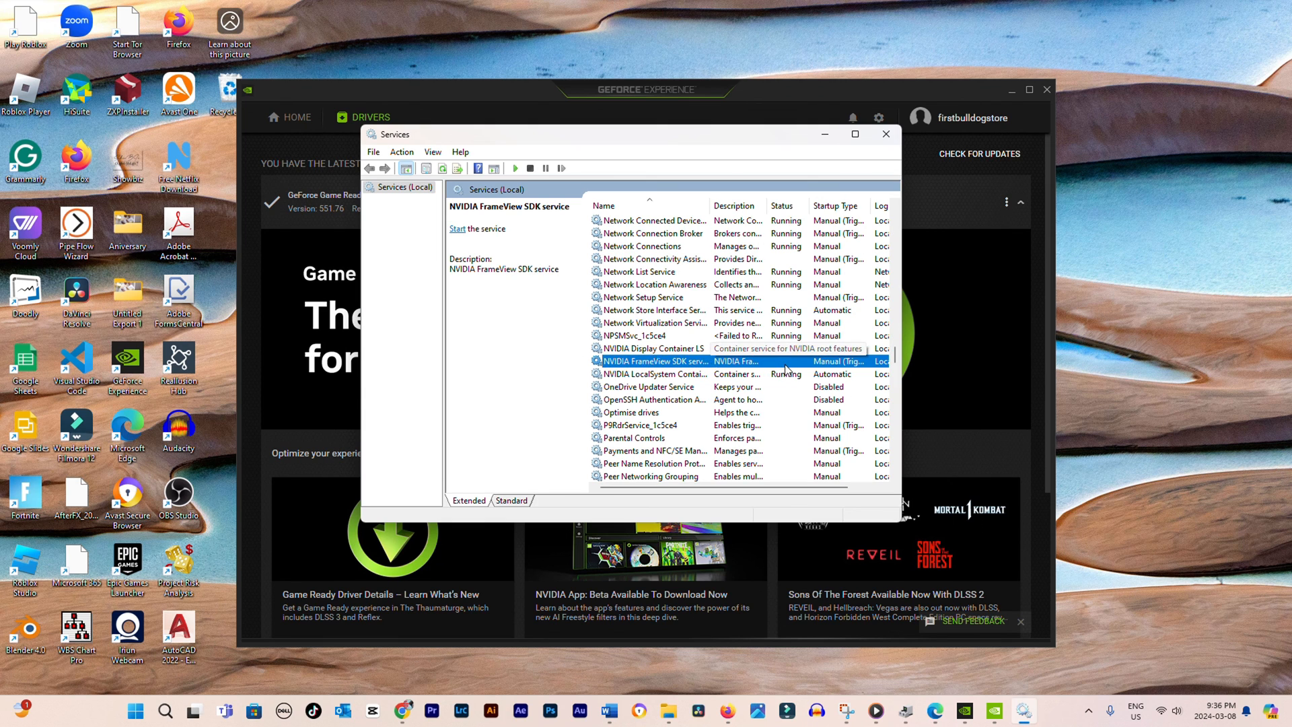
pyautogui.rightClick(653, 361)
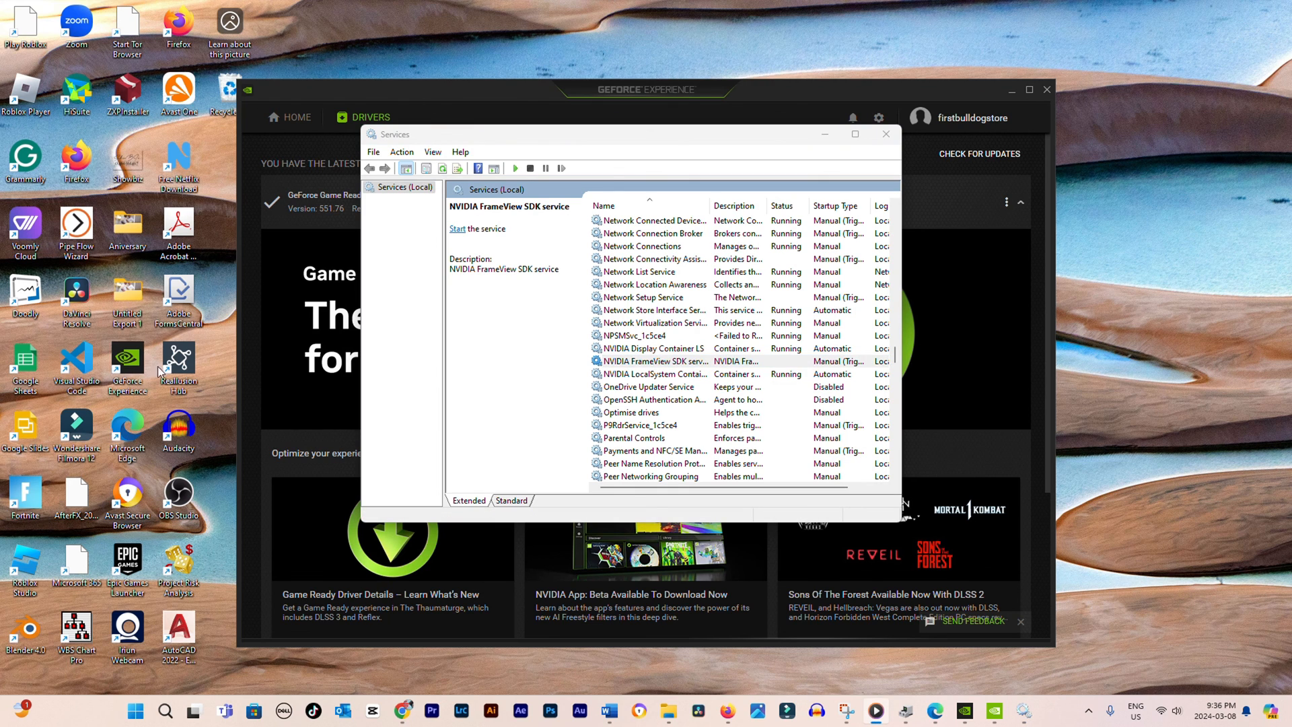
pyautogui.rightClick(655, 361)
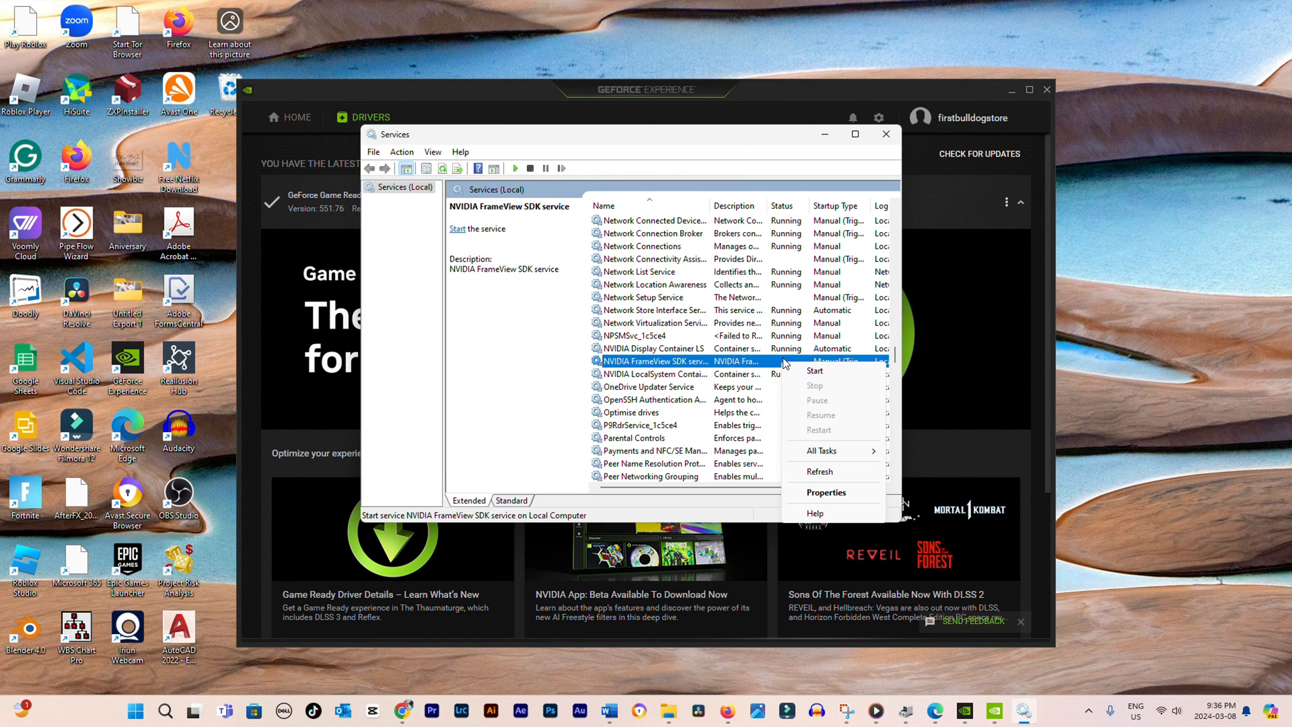
pyautogui.moveTo(675, 359)
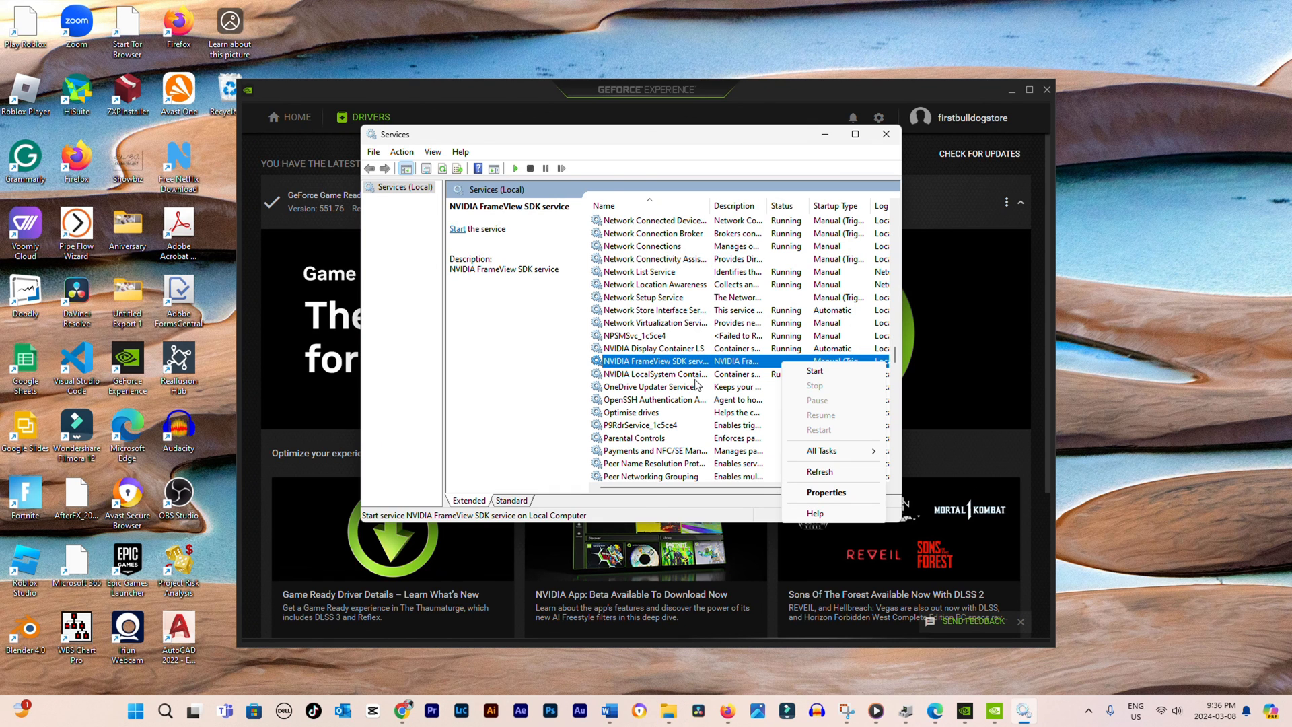
pyautogui.moveTo(768, 379)
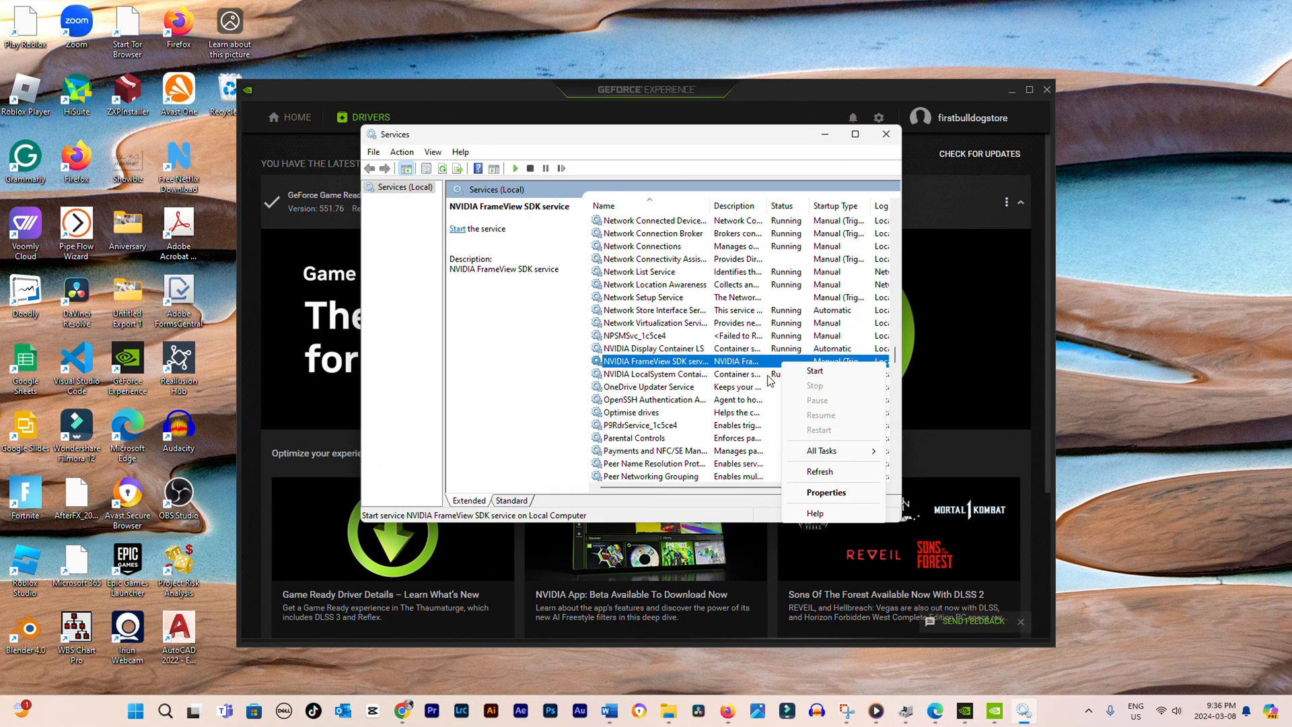